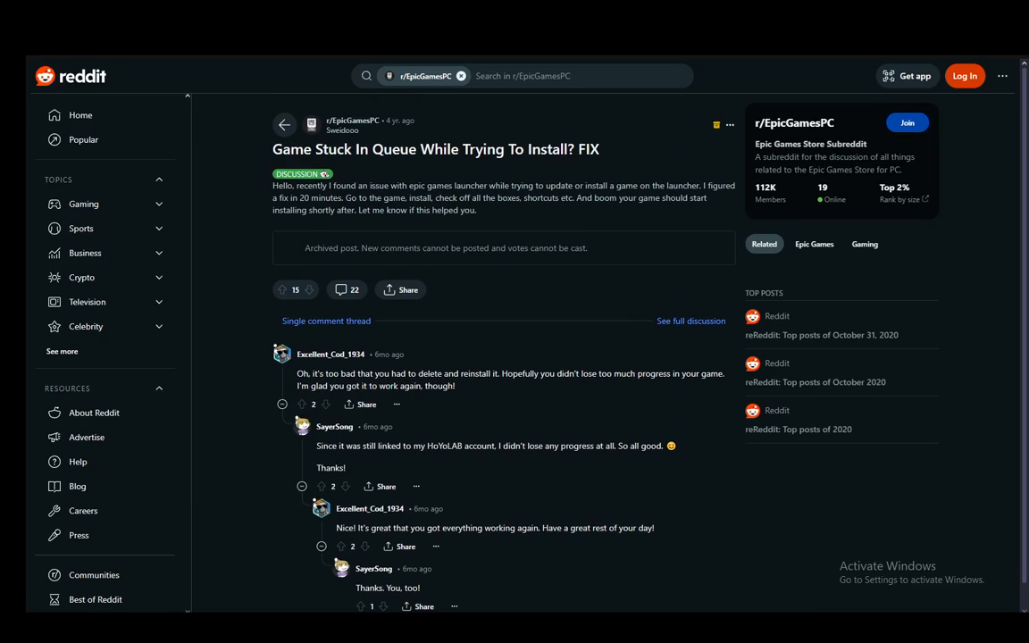
Show the post's full comment discussion instead of the single comment thread
{"action": "left_click", "coordinate": [691, 322]}
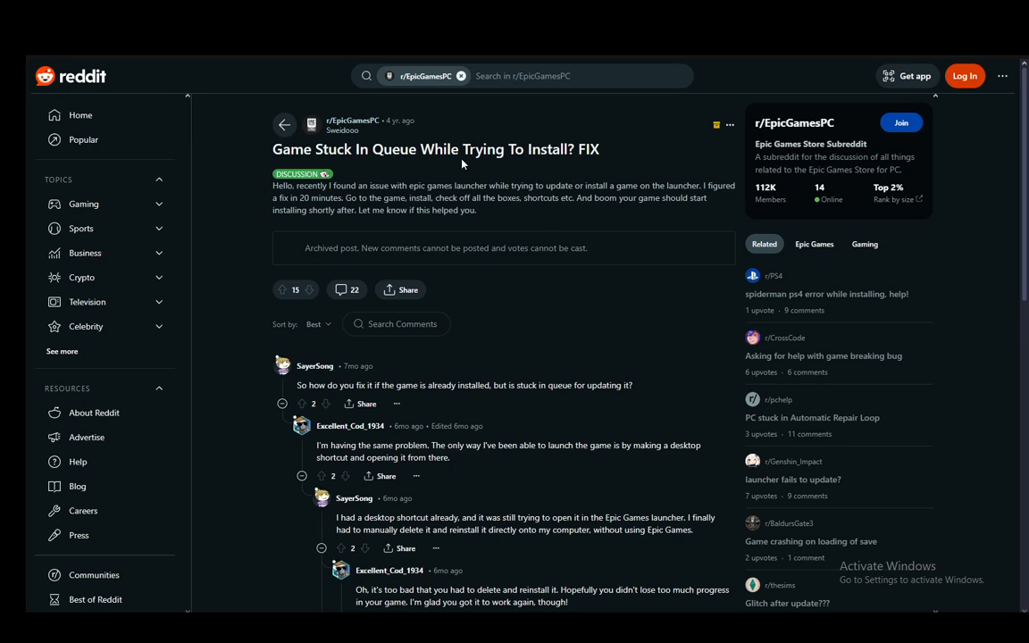
{"action": "mouse_move", "coordinate": [511, 265]}
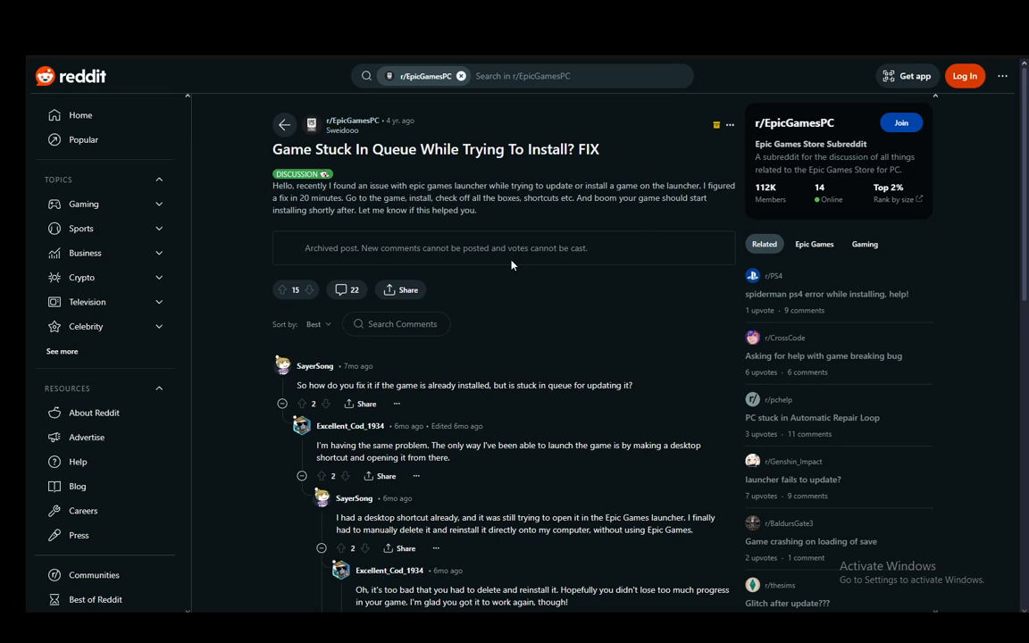
{"action": "mouse_move", "coordinate": [372, 132]}
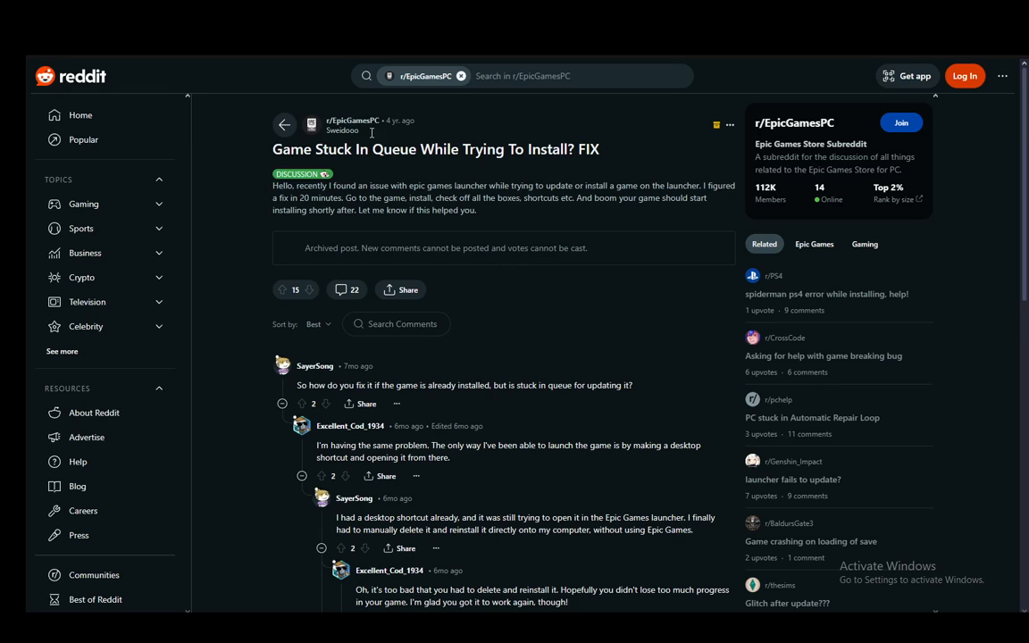
{"action": "mouse_move", "coordinate": [611, 222]}
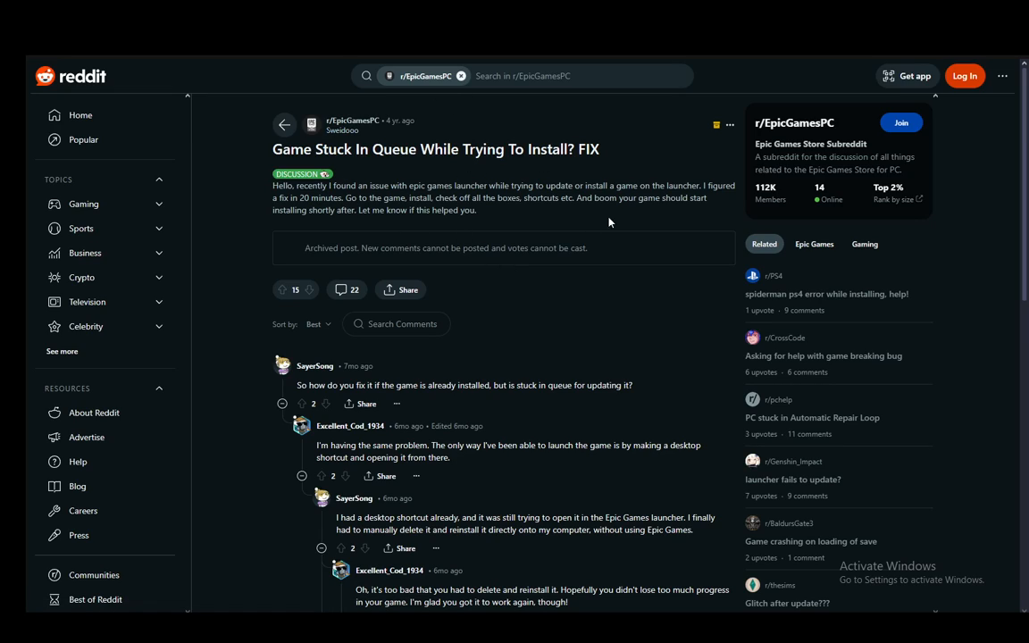
{"action": "mouse_move", "coordinate": [396, 182]}
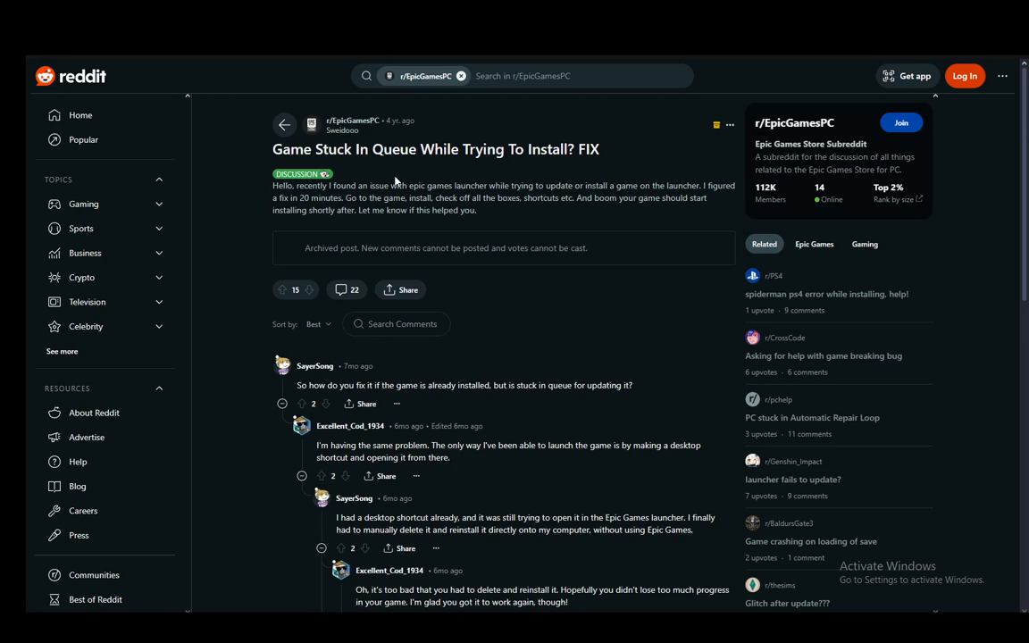
{"action": "mouse_move", "coordinate": [575, 117]}
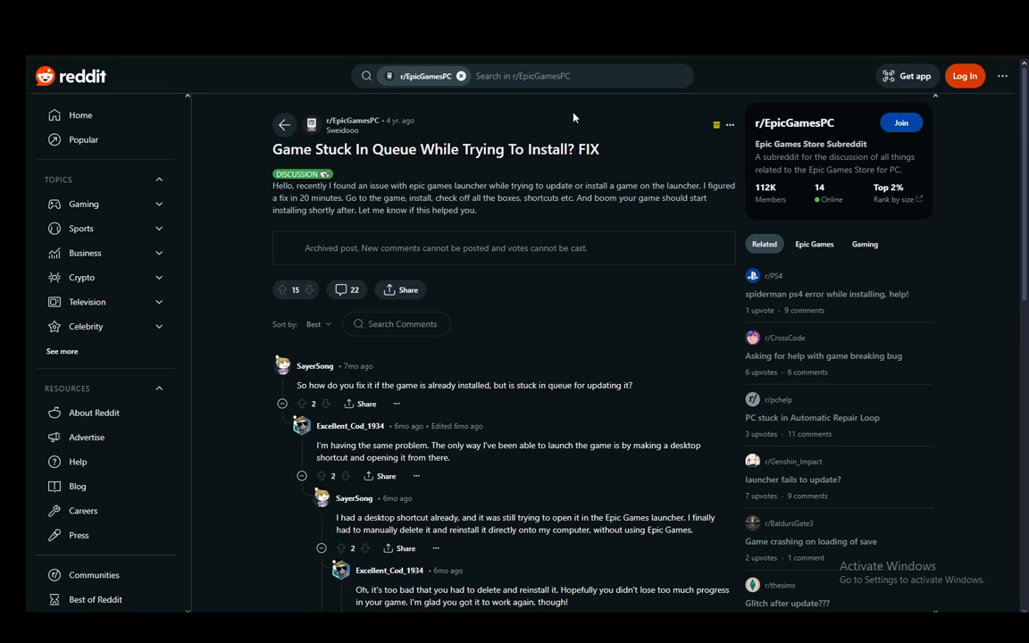
Scroll down to the reply asking whether the files were deleted directly in File Explorer
{"action": "scroll", "scroll_direction": "down", "scroll_amount": 3}
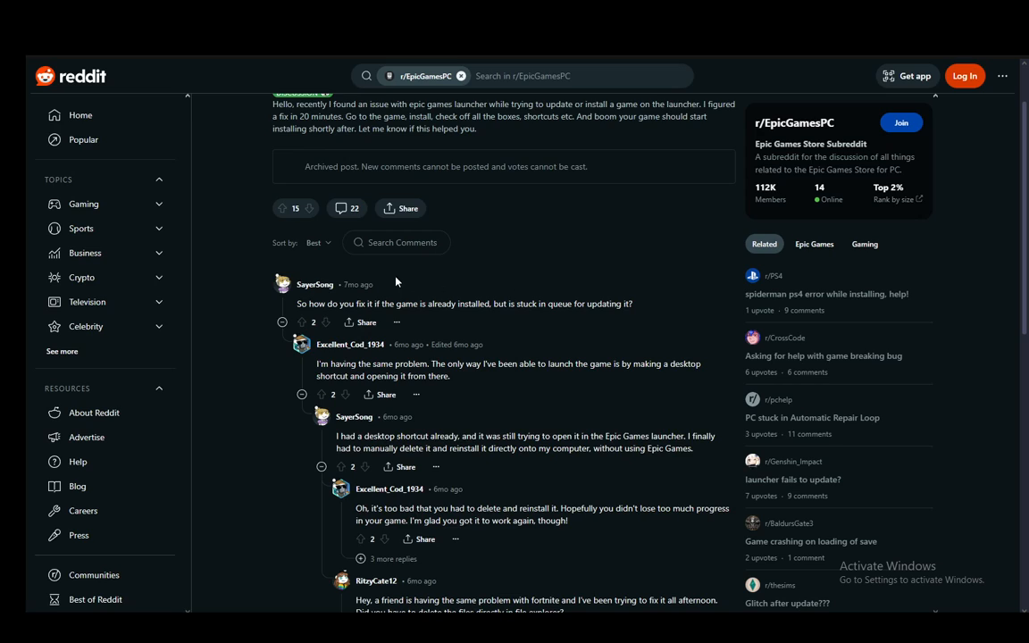
{"action": "scroll", "scroll_direction": "down", "scroll_amount": 3}
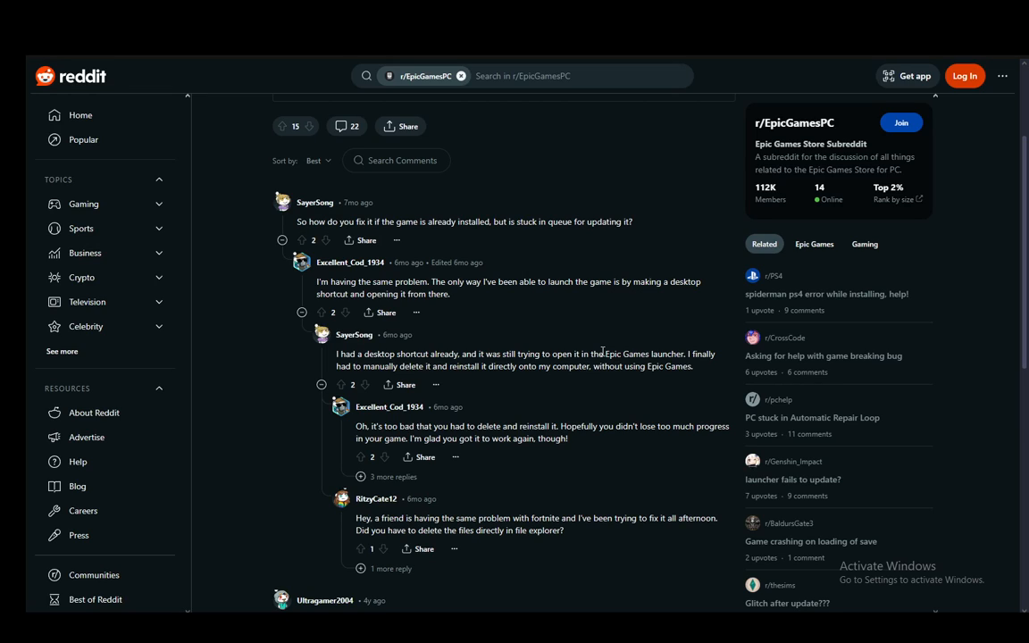
{"action": "mouse_move", "coordinate": [593, 395]}
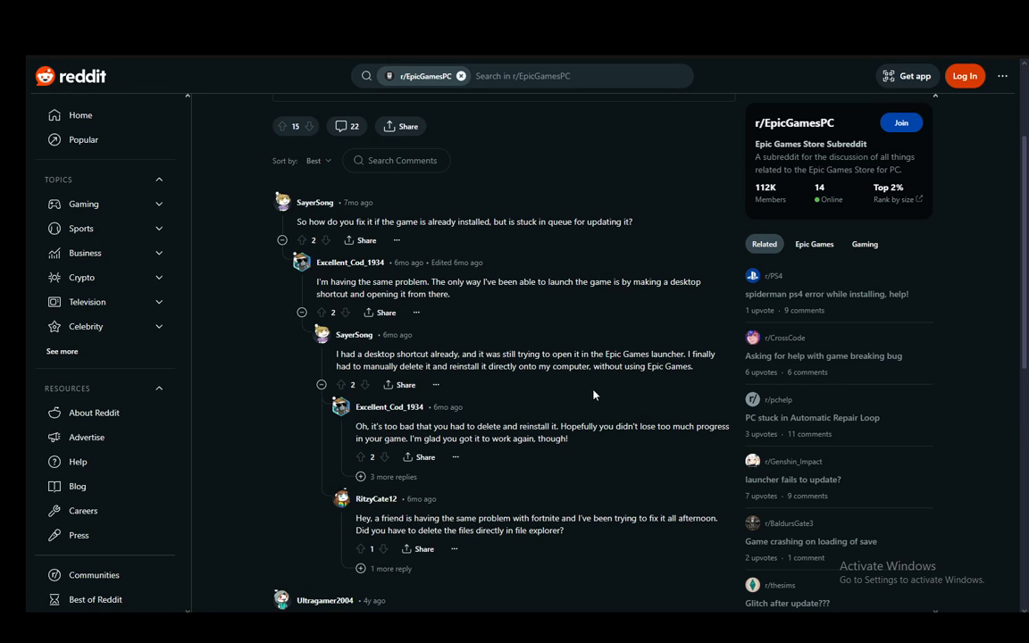